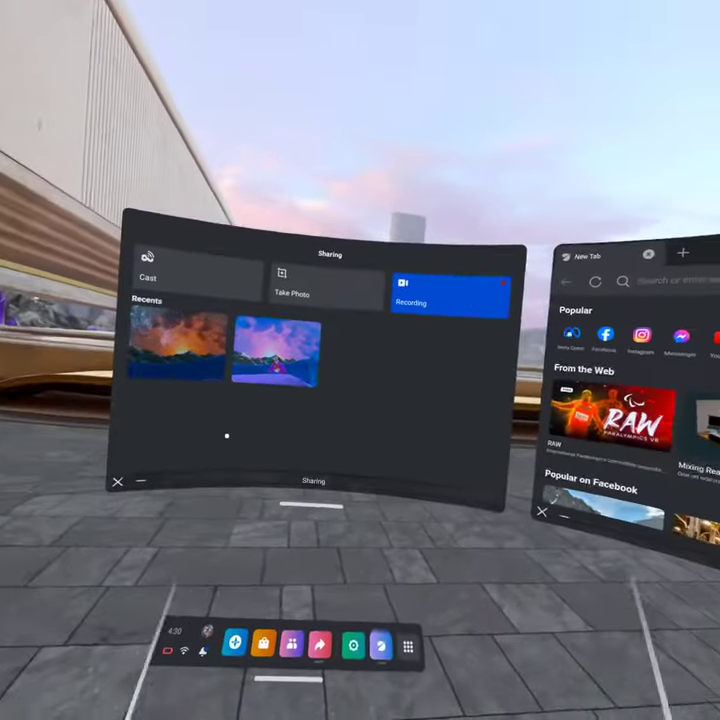
pyautogui.moveTo(360, 360)
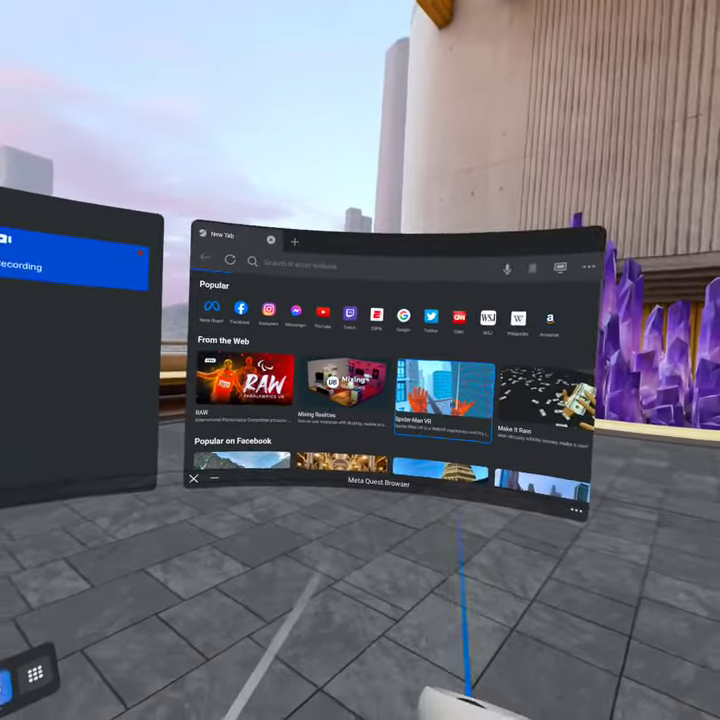
# Open the Spider-Man VR Experience page from the From the Web tiles on the New Tab page.
pyautogui.click(441, 390)
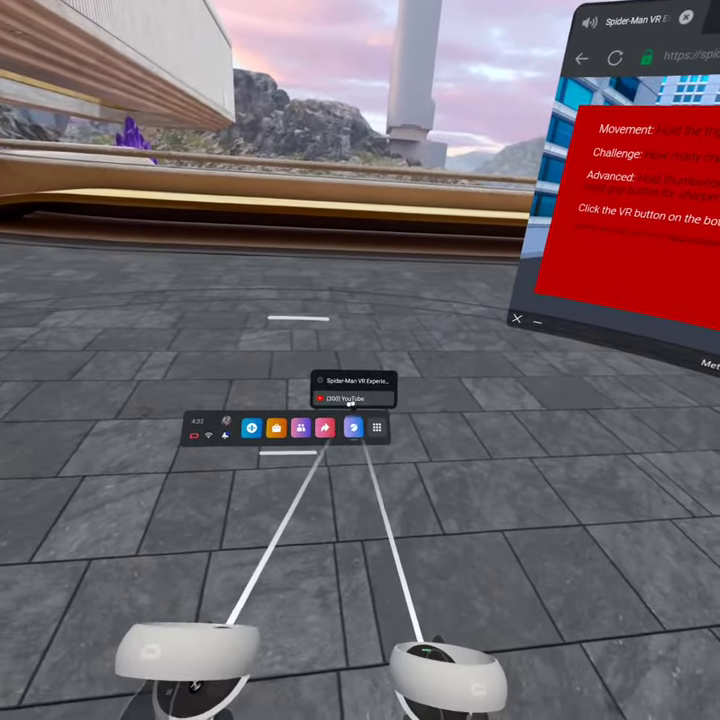
# Bring up the YouTube browser window from the browser taskbar.
pyautogui.click(353, 398)
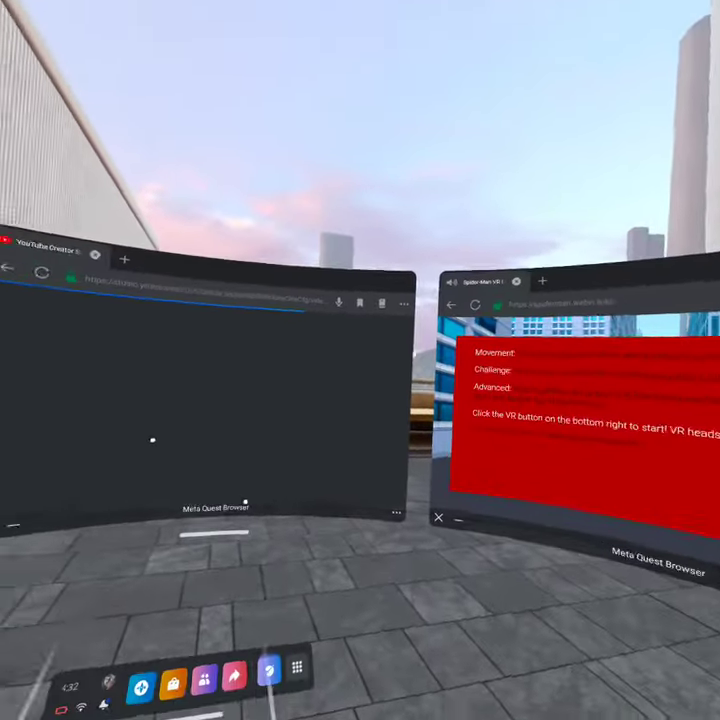
pyautogui.moveTo(360, 360)
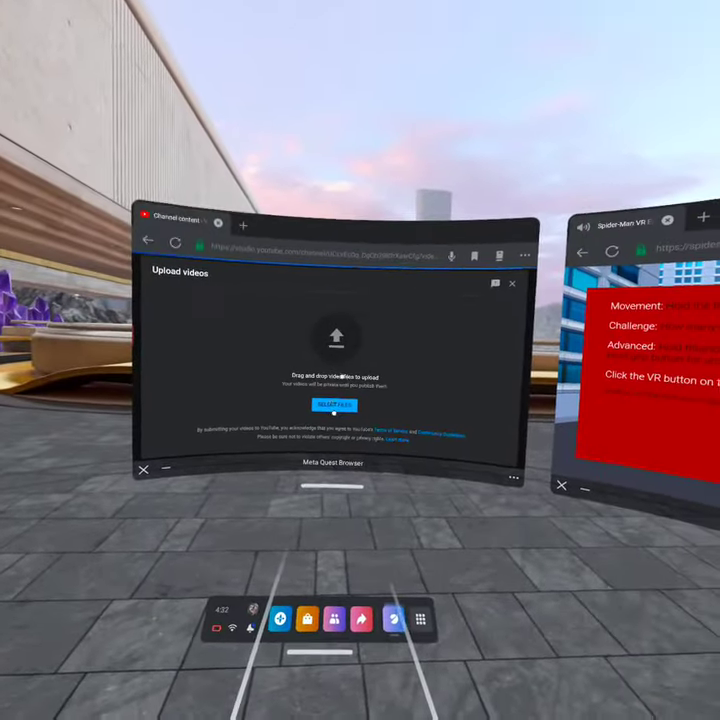
pyautogui.click(334, 405)
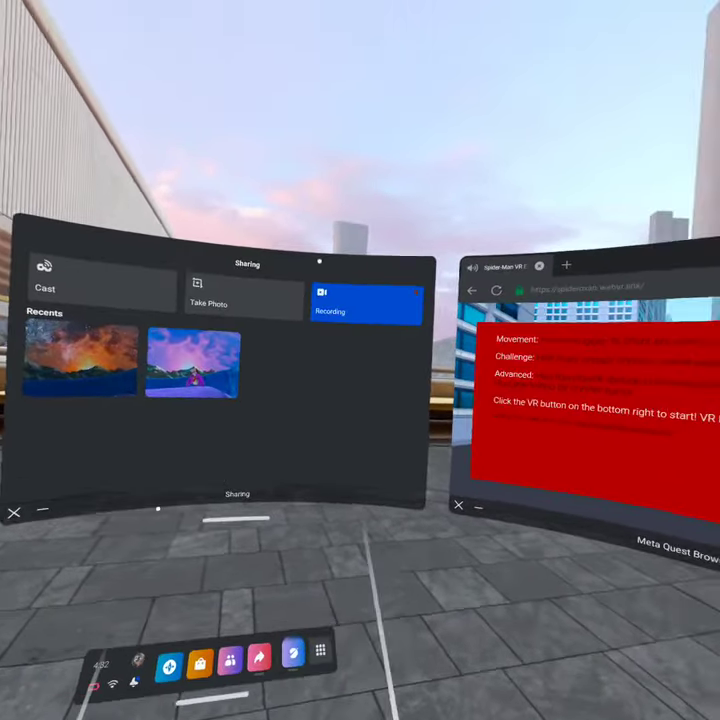
pyautogui.moveTo(360, 360)
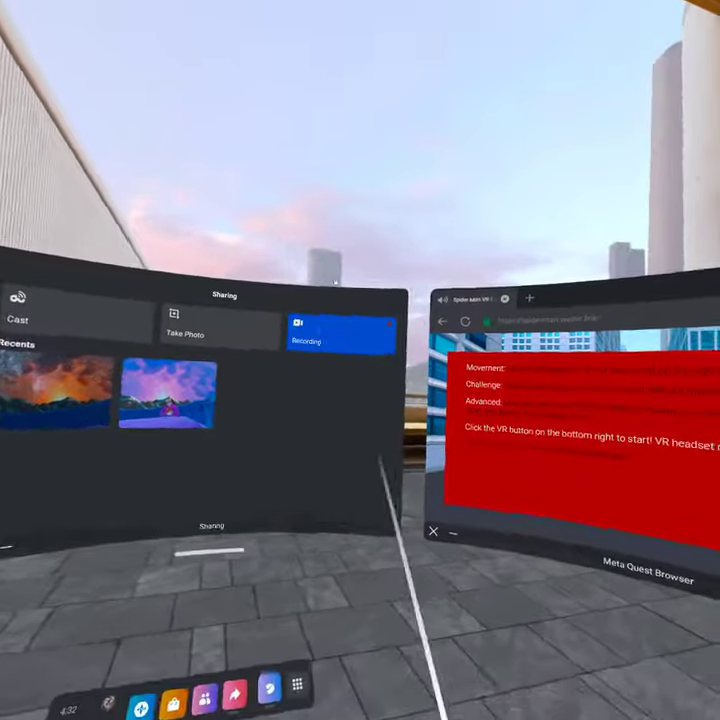